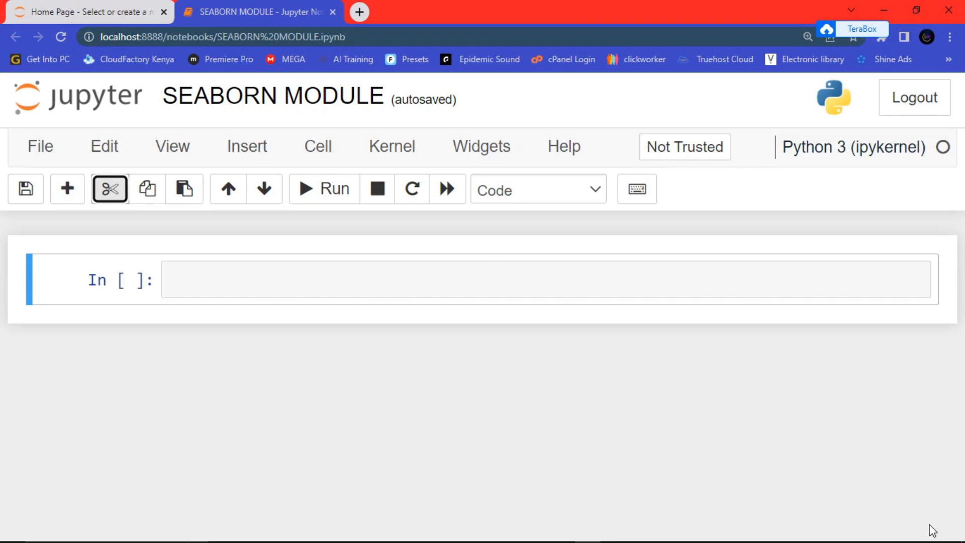
{"action": "mouse_move", "coordinate": [626, 273]}
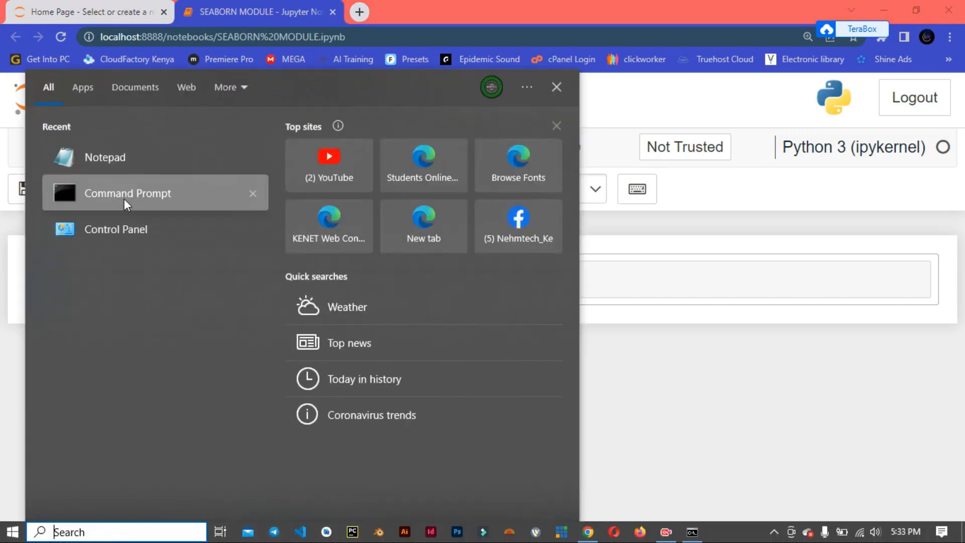
Run 'pip install seaborn' in a Command Prompt window to install seaborn and its dependencies
{"action": "left_click", "coordinate": [127, 194]}
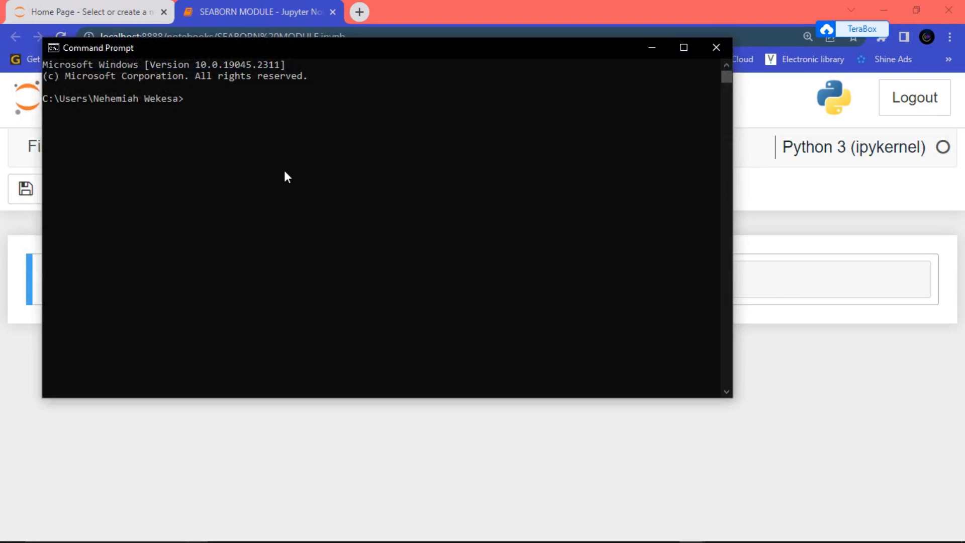
{"action": "type", "text": "pip"}
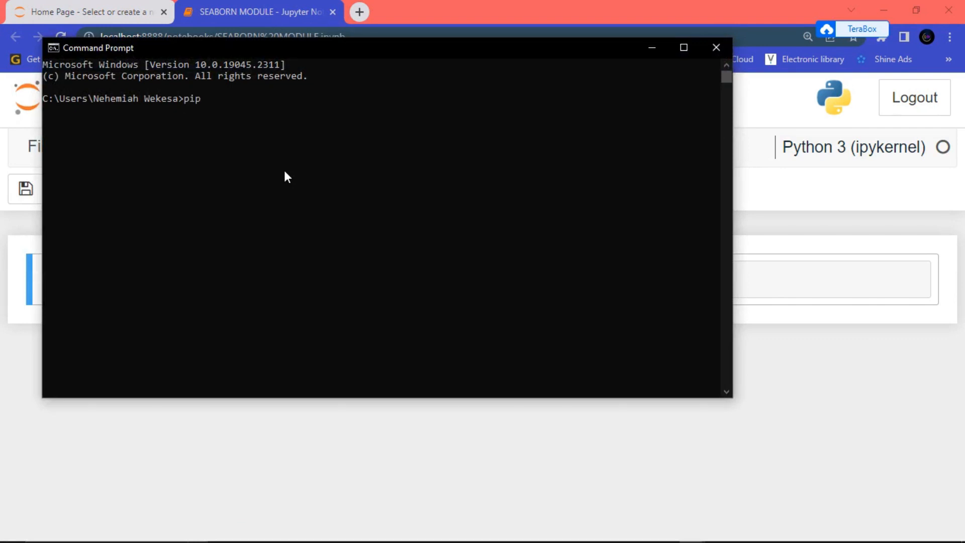
{"action": "type", "text": "ins"}
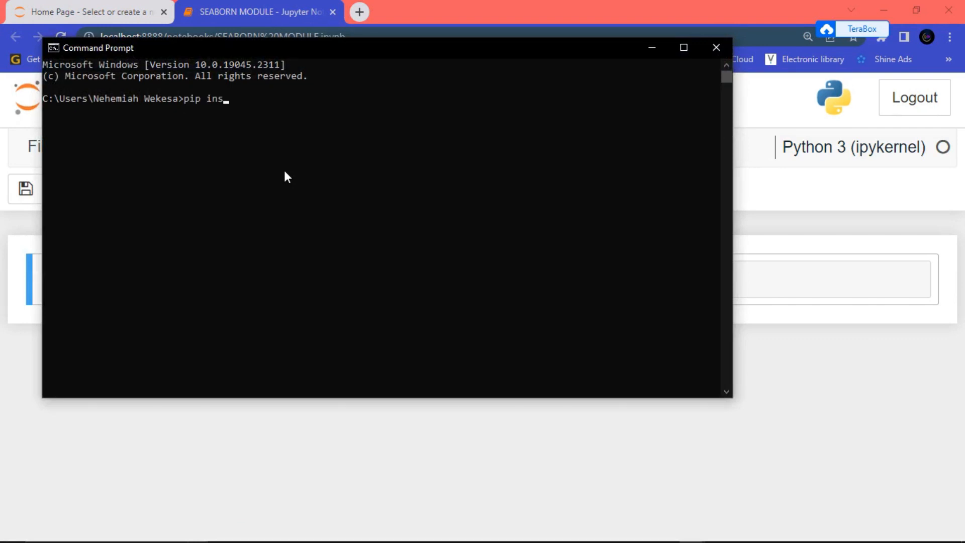
{"action": "type", "text": "tall"}
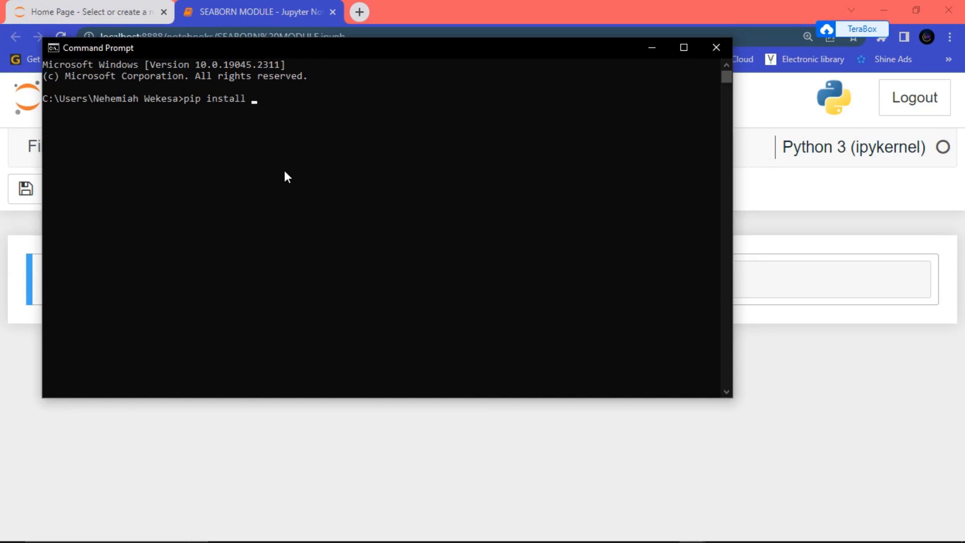
{"action": "type", "text": "seab"}
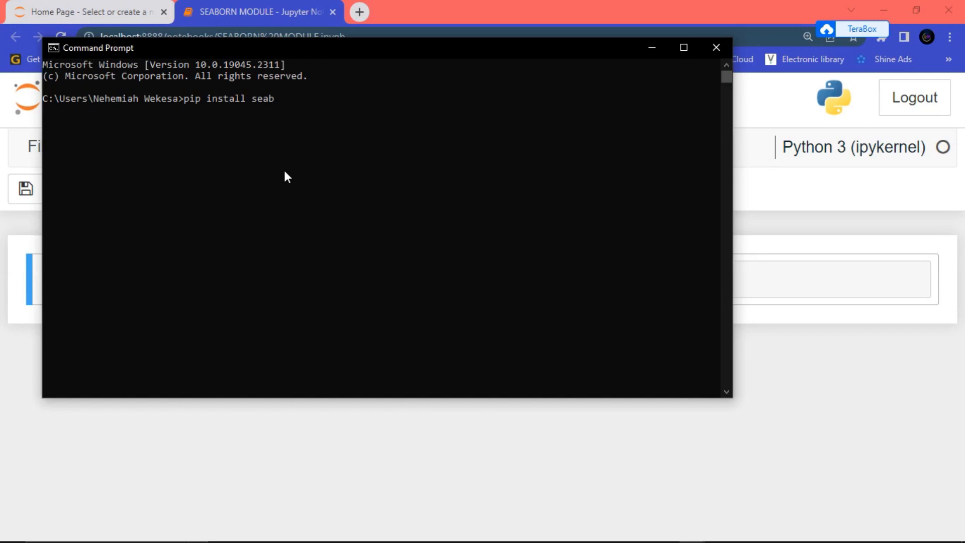
{"action": "type", "text": "orn"}
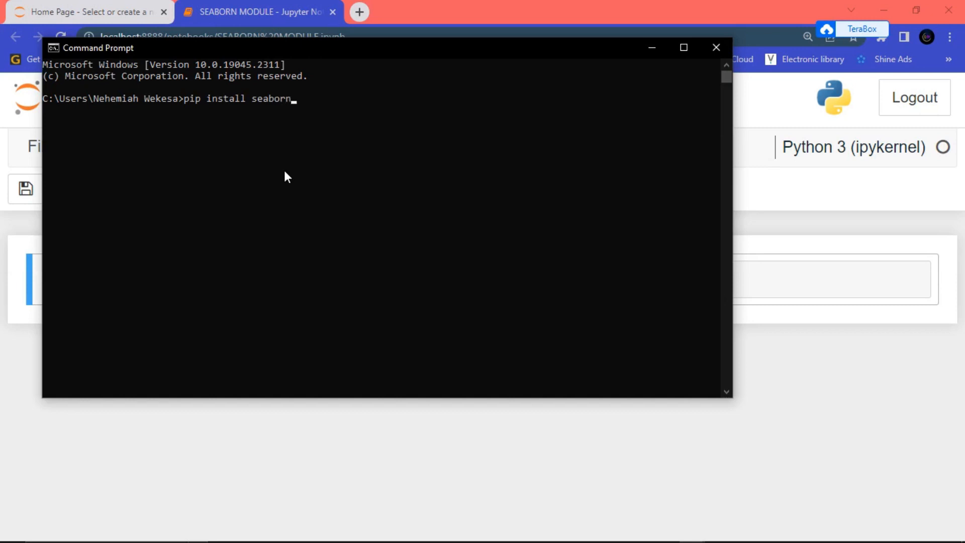
{"action": "key", "text": "Enter"}
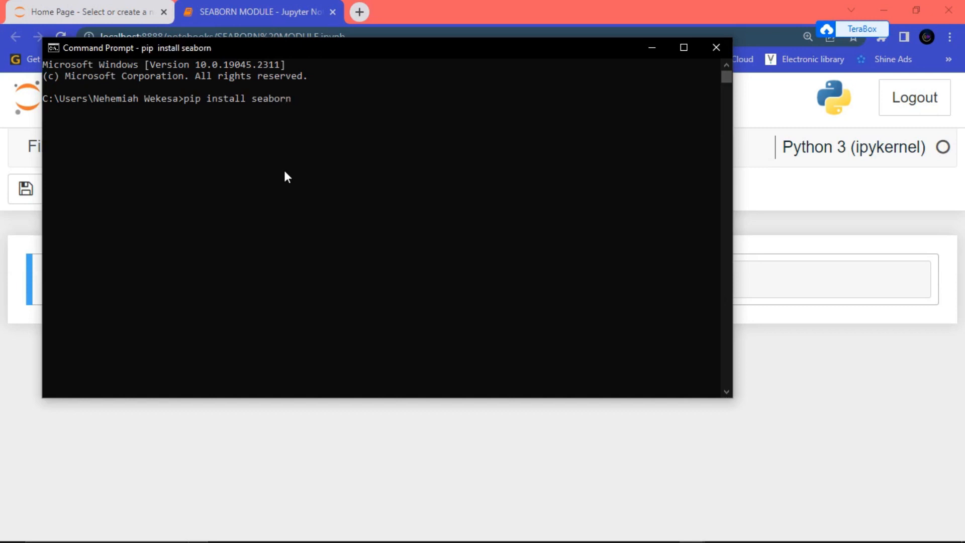
{"action": "key", "text": "Enter"}
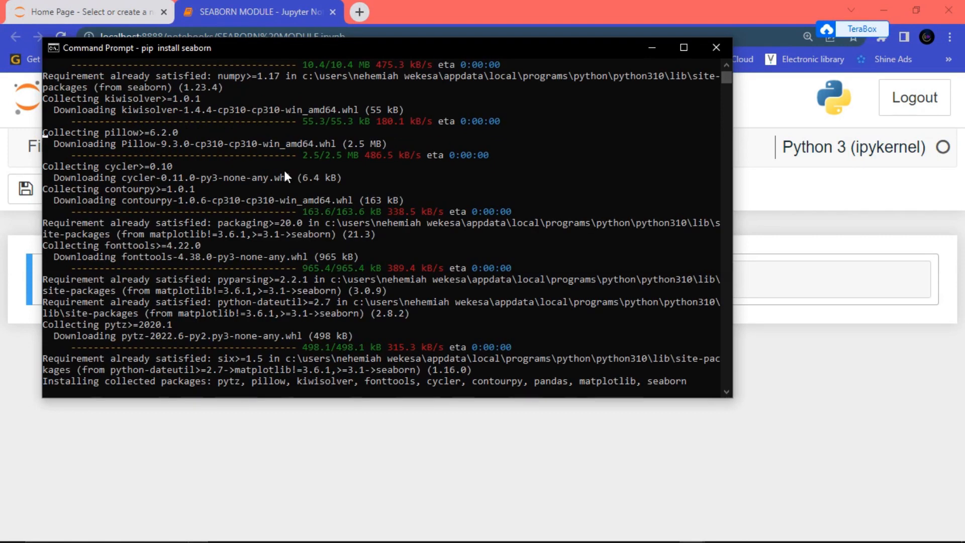
{"action": "left_click", "coordinate": [716, 48]}
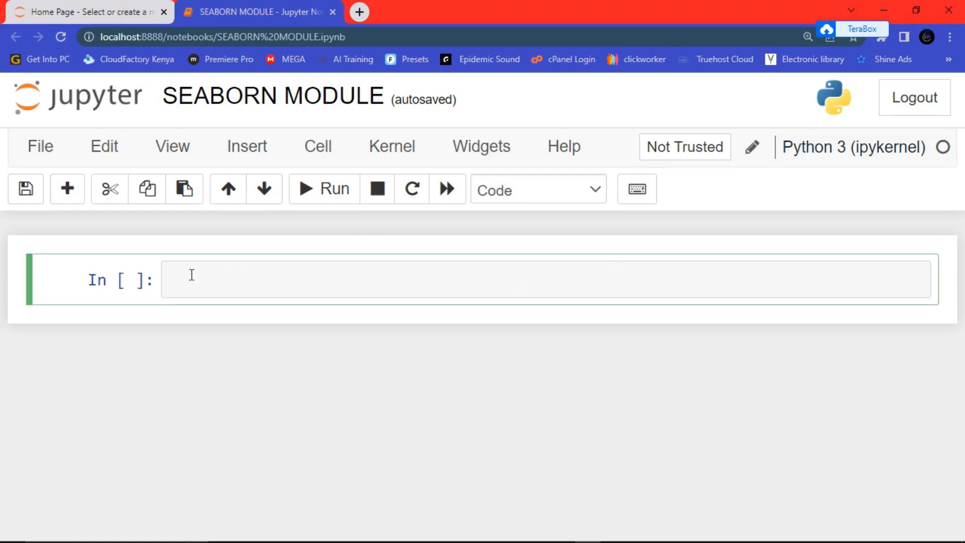
Enter 'import matplotlib.pyplot as plt' in the notebook's first code cell
{"action": "type", "text": "impo"}
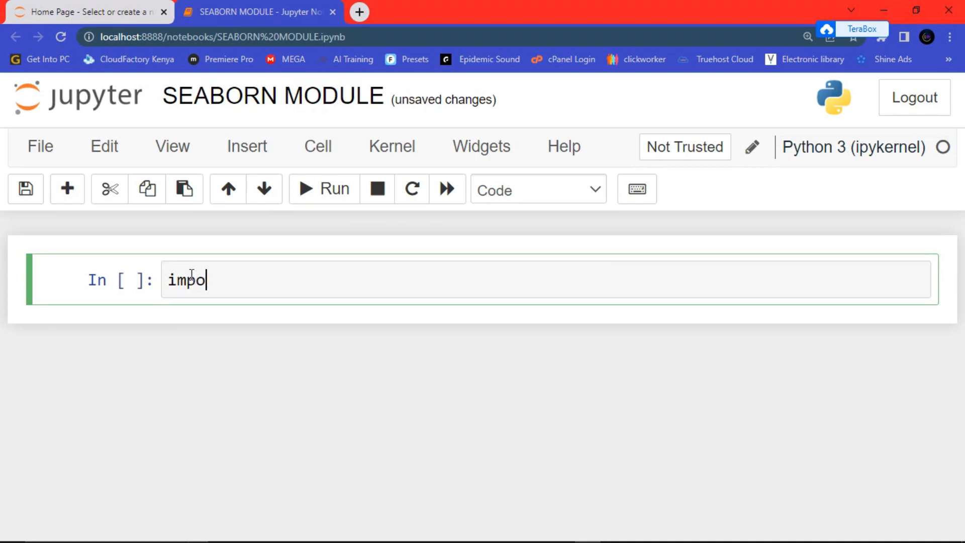
{"action": "type", "text": "rt"}
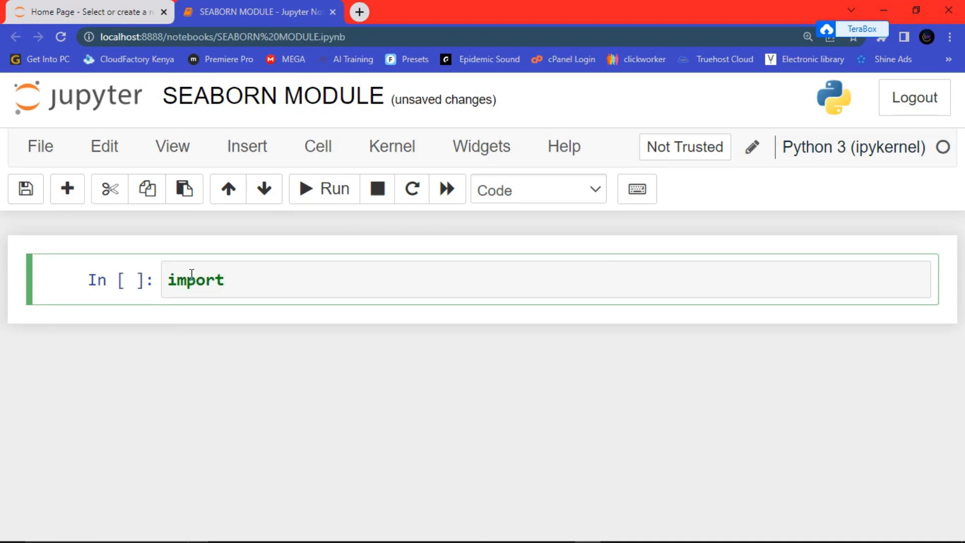
{"action": "type", "text": "matpl"}
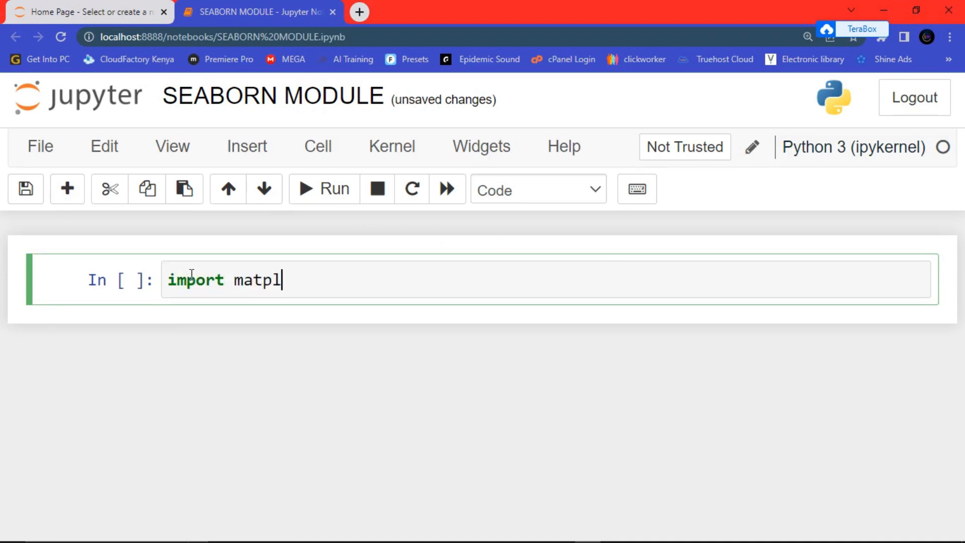
{"action": "type", "text": "otlib"}
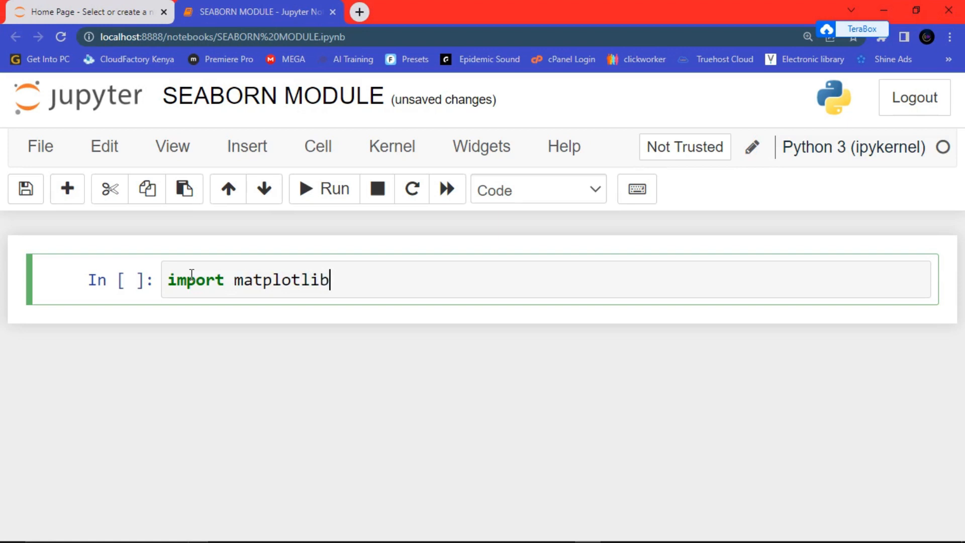
{"action": "type", "text": "."}
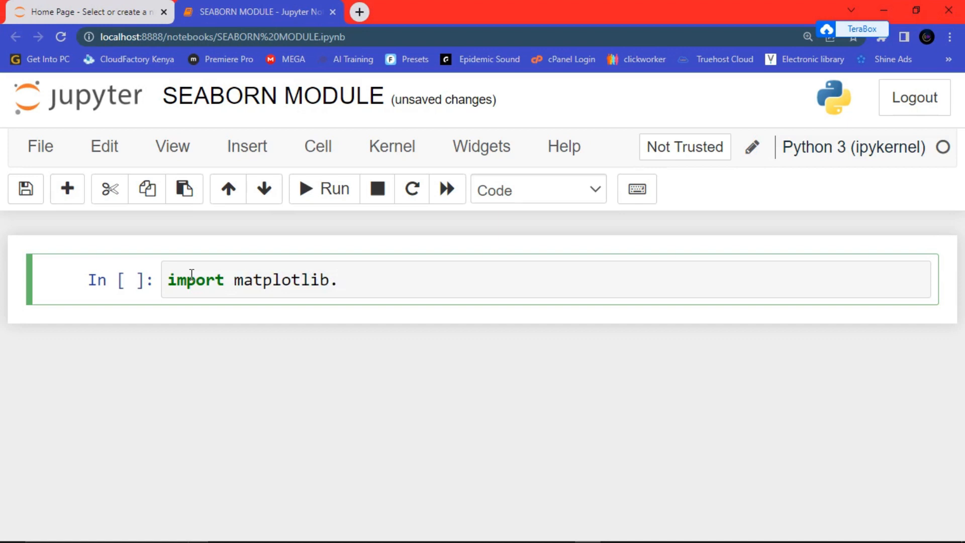
{"action": "type", "text": "p"}
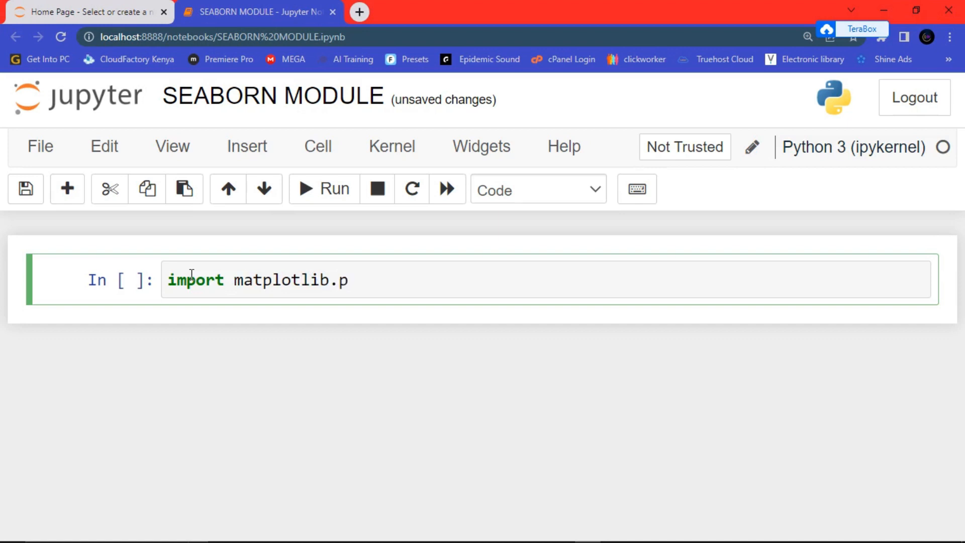
{"action": "type", "text": "yplot"}
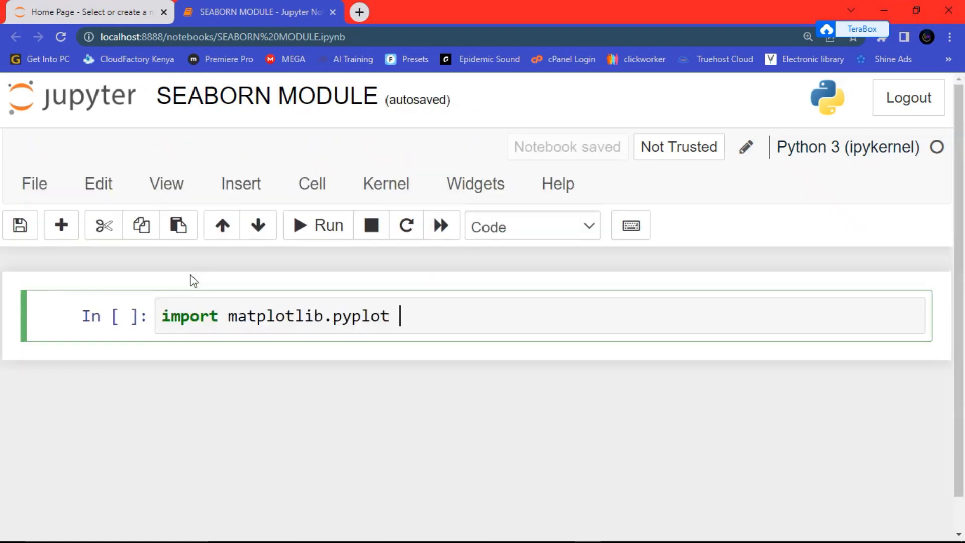
{"action": "type", "text": "as p"}
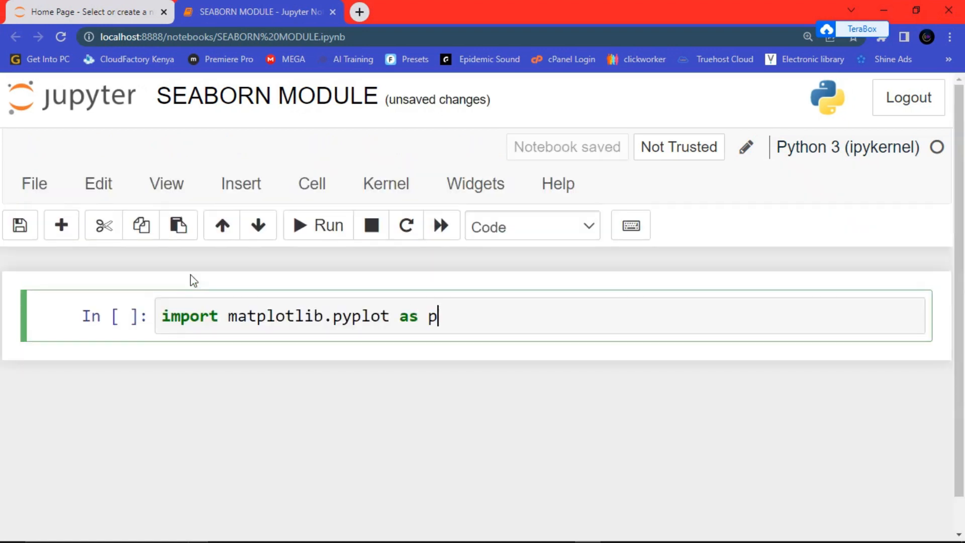
{"action": "type", "text": "l"}
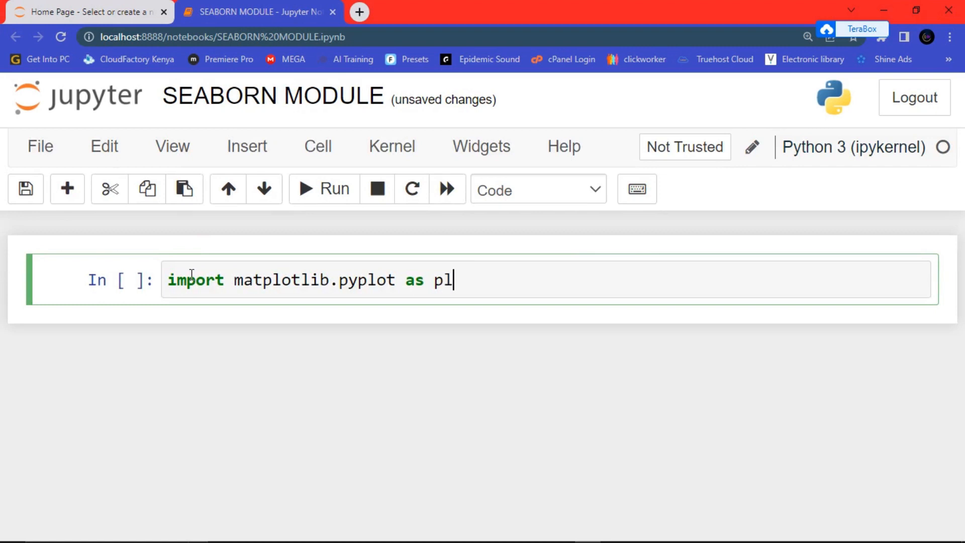
{"action": "type", "text": "t"}
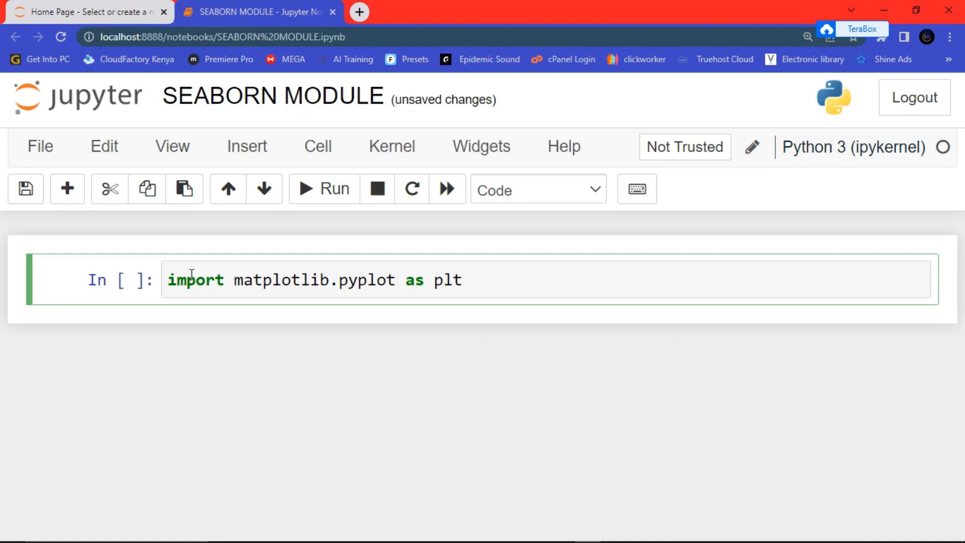
Add 'import seaborn as sns' on a new line below the matplotlib import
{"action": "left_click", "coordinate": [461, 280]}
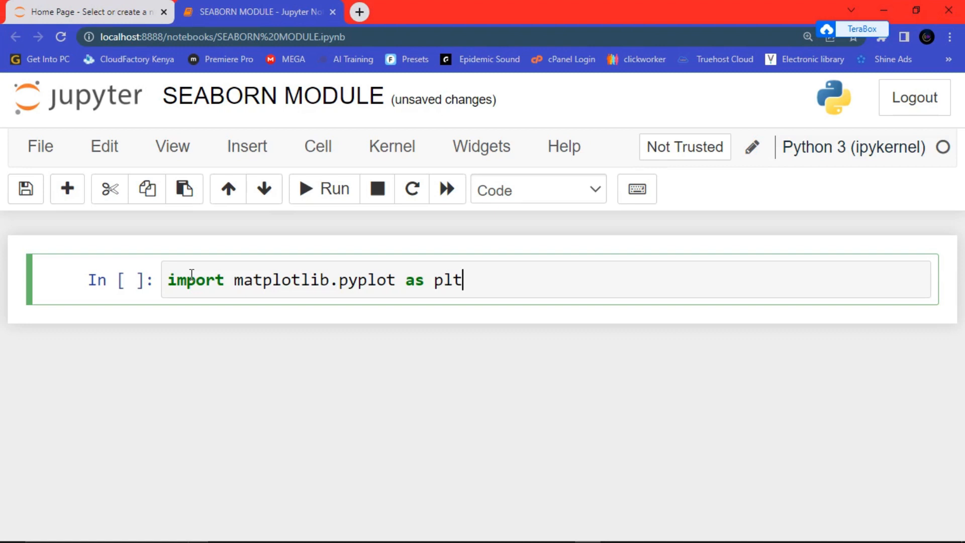
{"action": "key", "text": "Enter"}
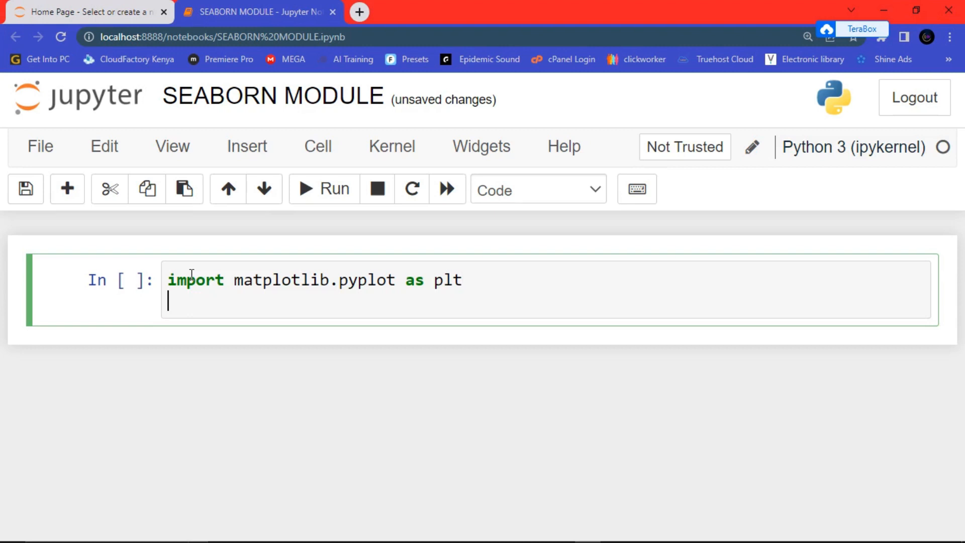
{"action": "type", "text": "import"}
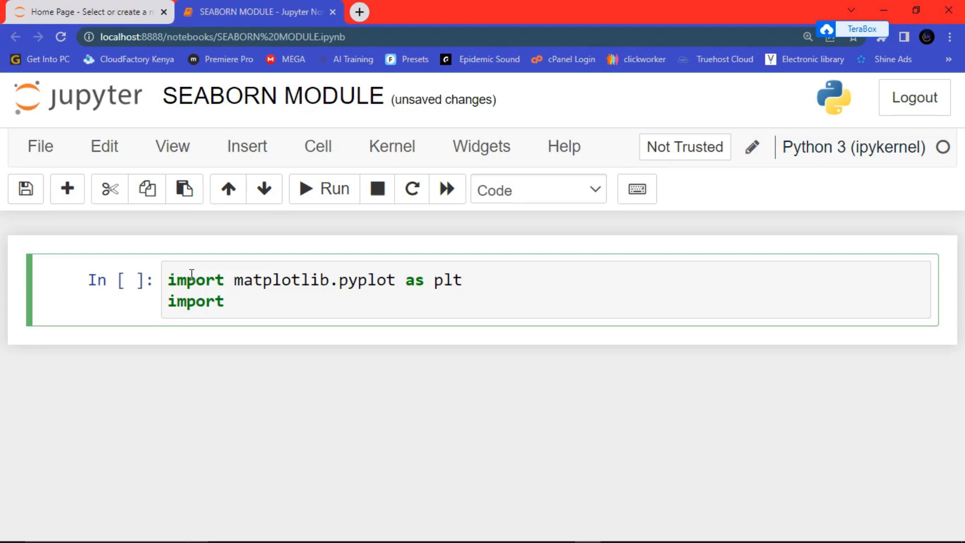
{"action": "type", "text": "se"}
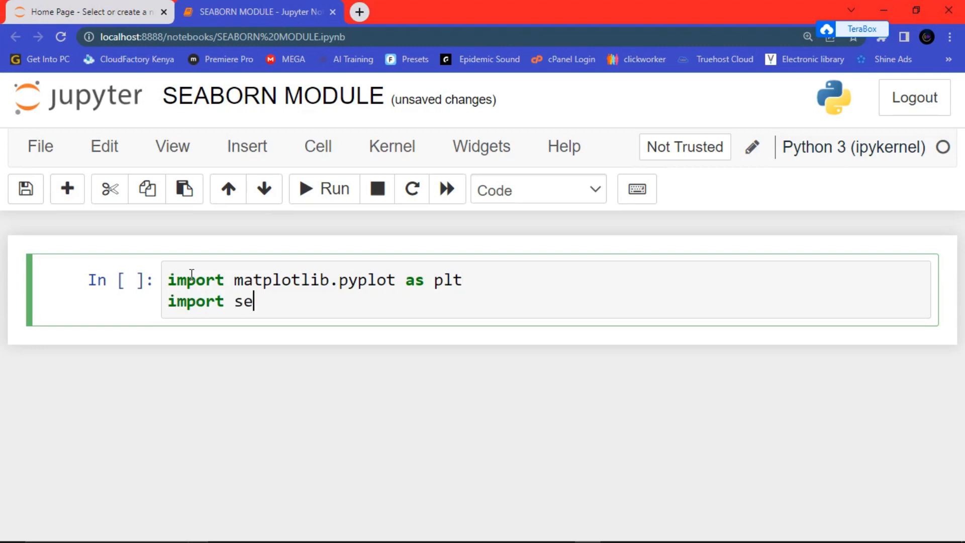
{"action": "type", "text": "a"}
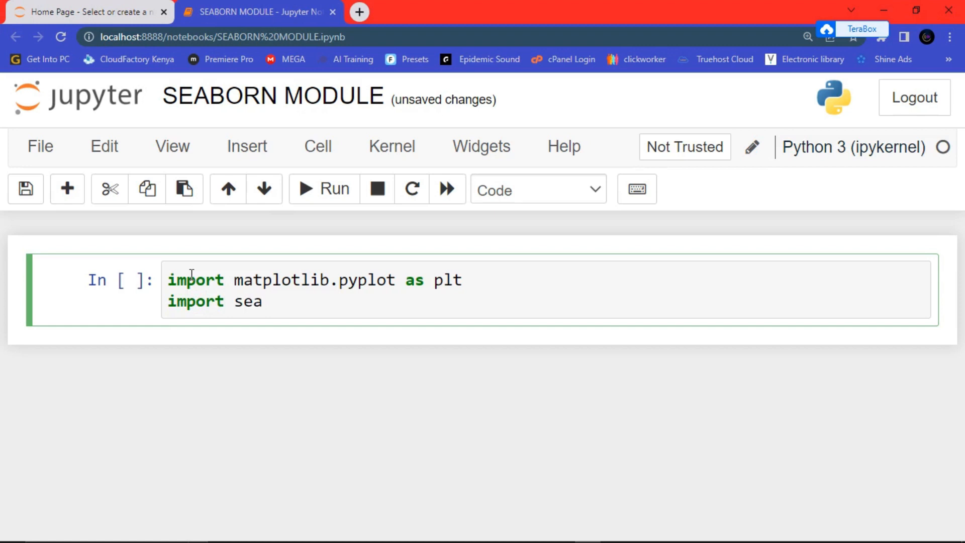
{"action": "type", "text": "bo"}
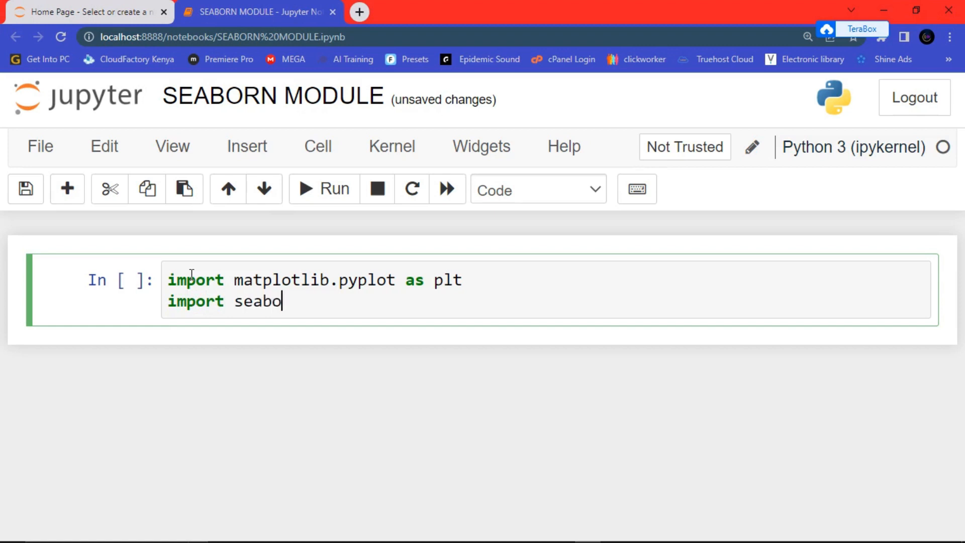
{"action": "type", "text": "rn"}
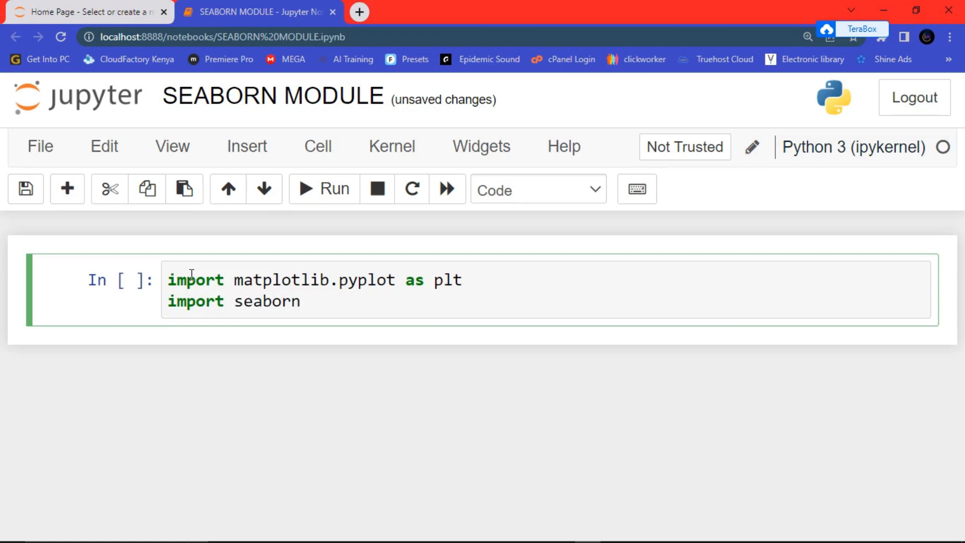
{"action": "type", "text": "a"}
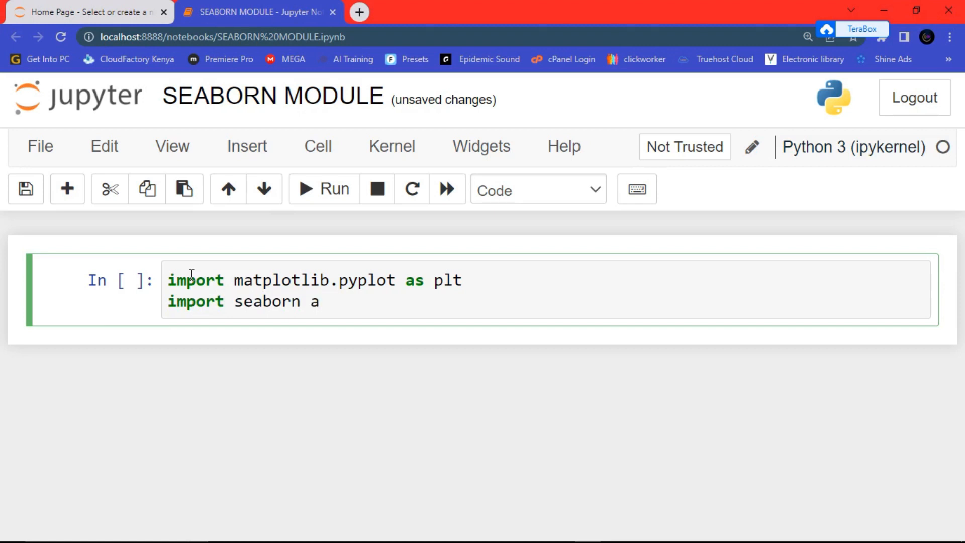
{"action": "type", "text": "s sn"}
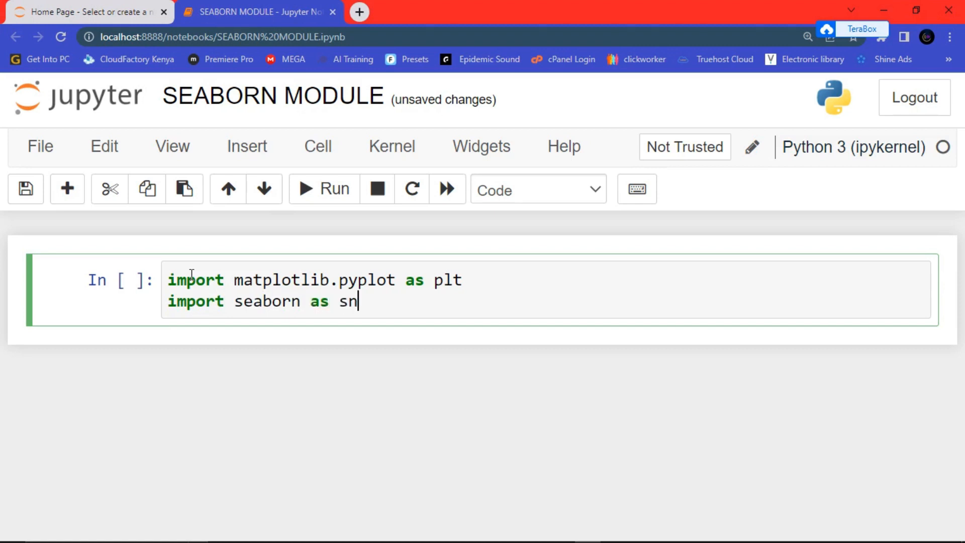
{"action": "type", "text": "s"}
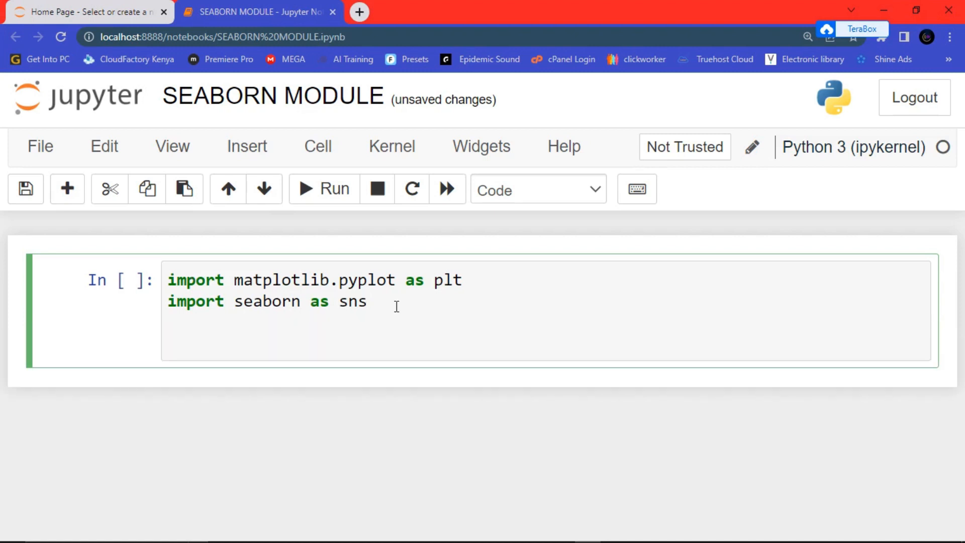
Add a new line calling sns.distplot([0,1,2,3,4,5,6])
{"action": "key", "text": "Enter"}
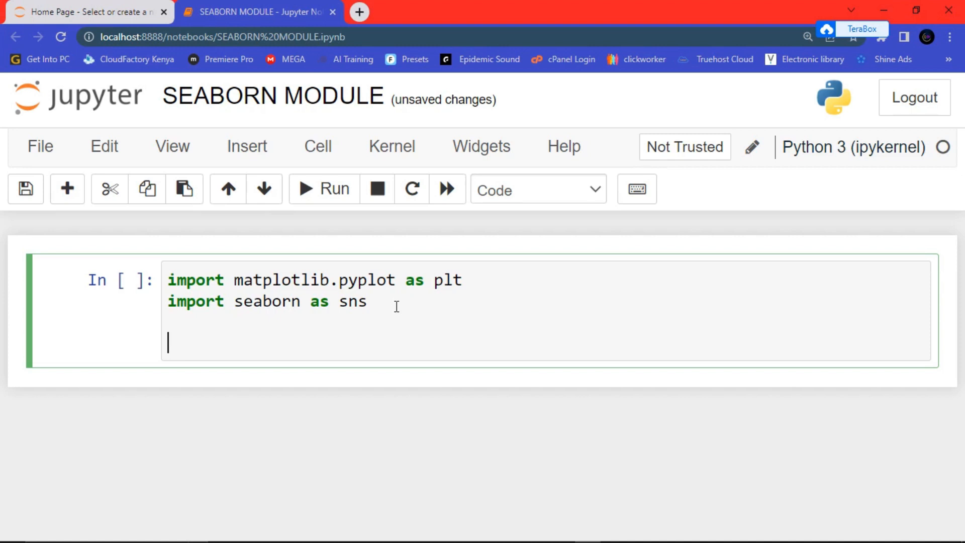
{"action": "type", "text": "sns"}
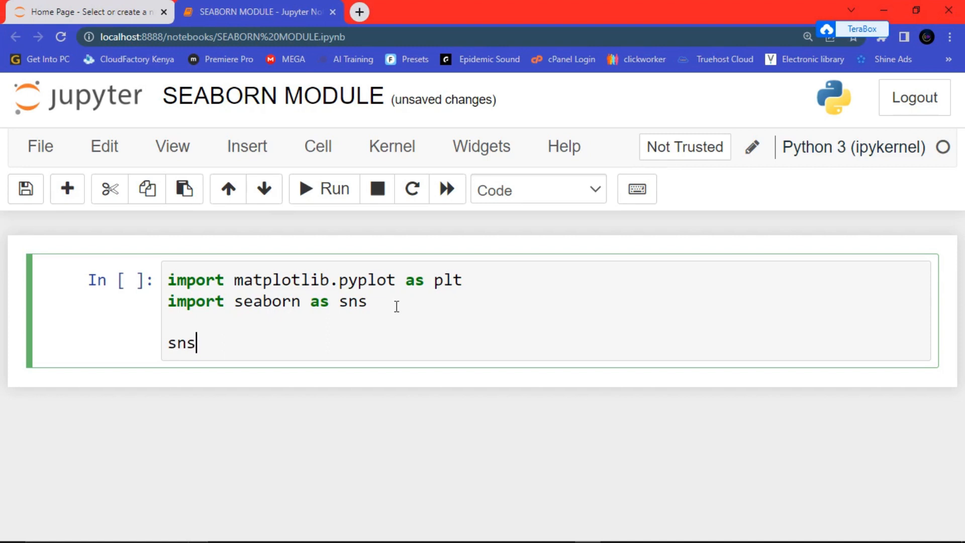
{"action": "type", "text": "."}
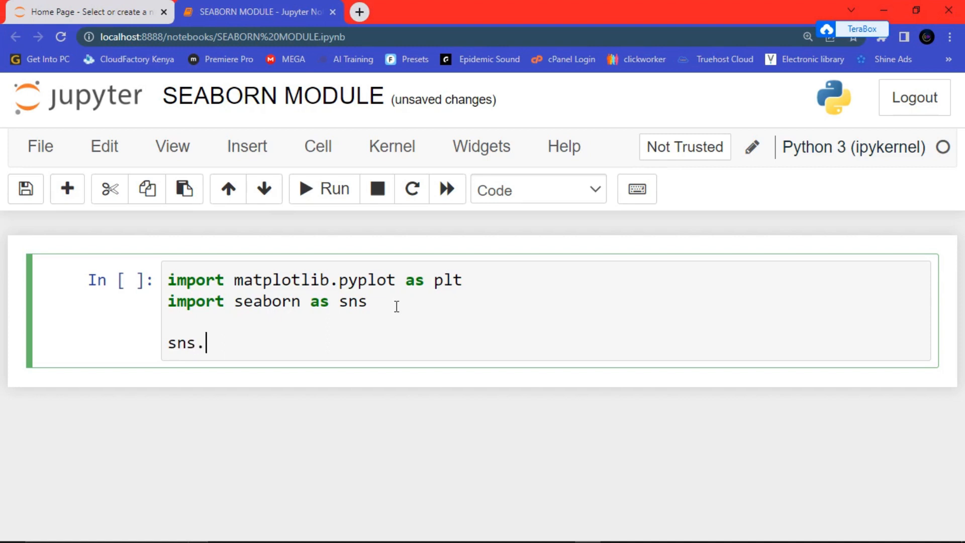
{"action": "type", "text": "di"}
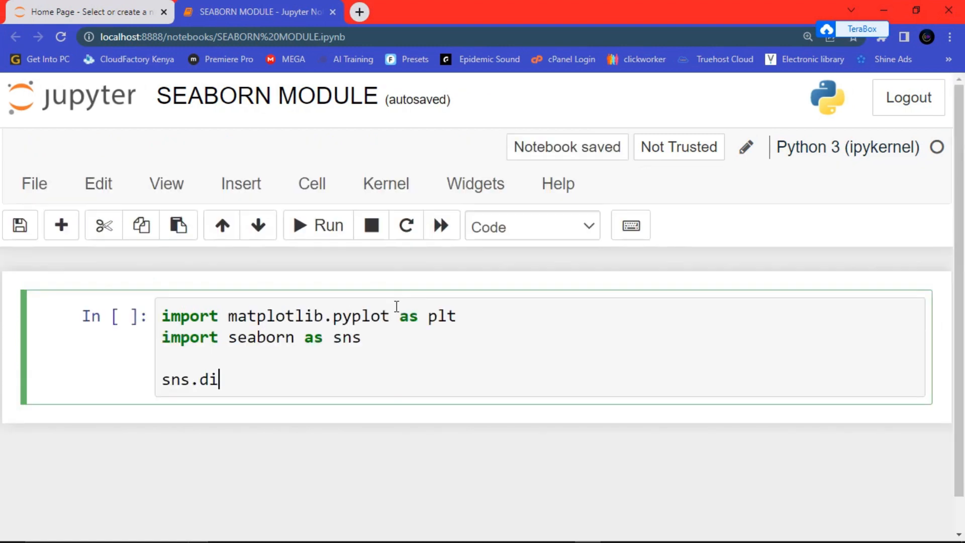
{"action": "type", "text": "s"}
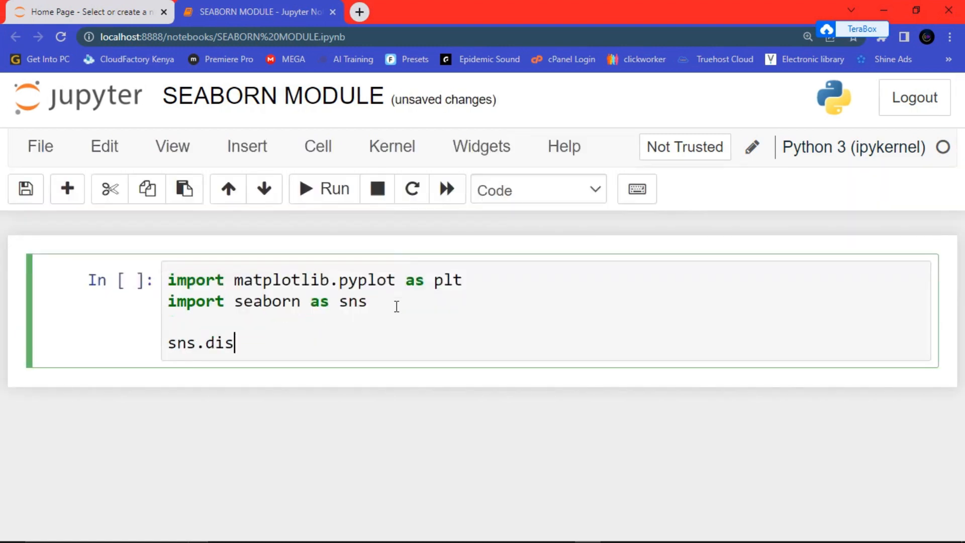
{"action": "type", "text": "tplot"}
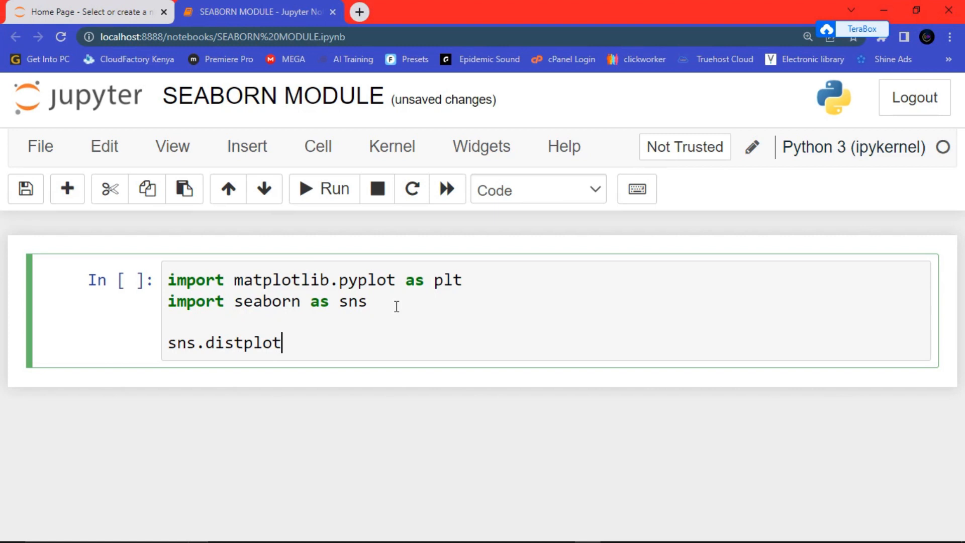
{"action": "type", "text": "()"}
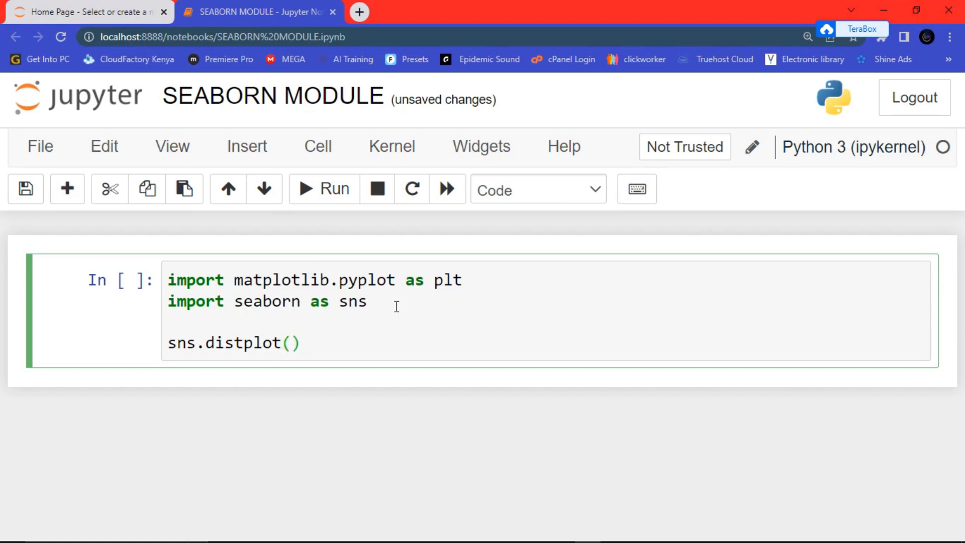
{"action": "type", "text": "[]"}
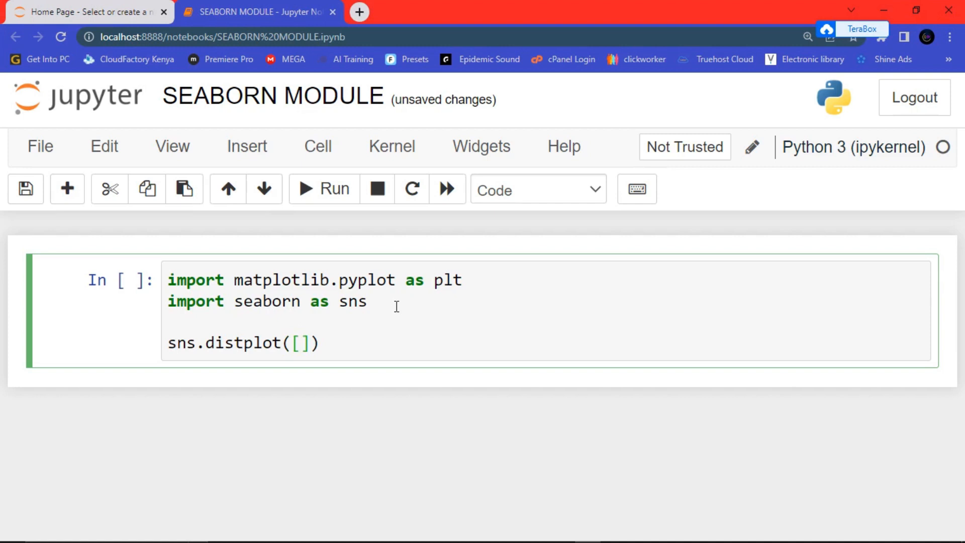
{"action": "type", "text": "0,1"}
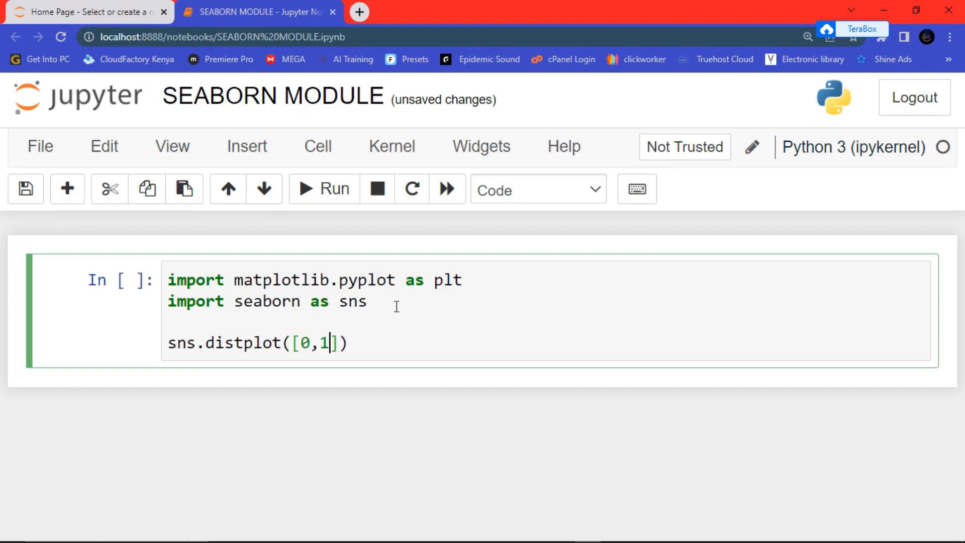
{"action": "type", "text": ",22,"}
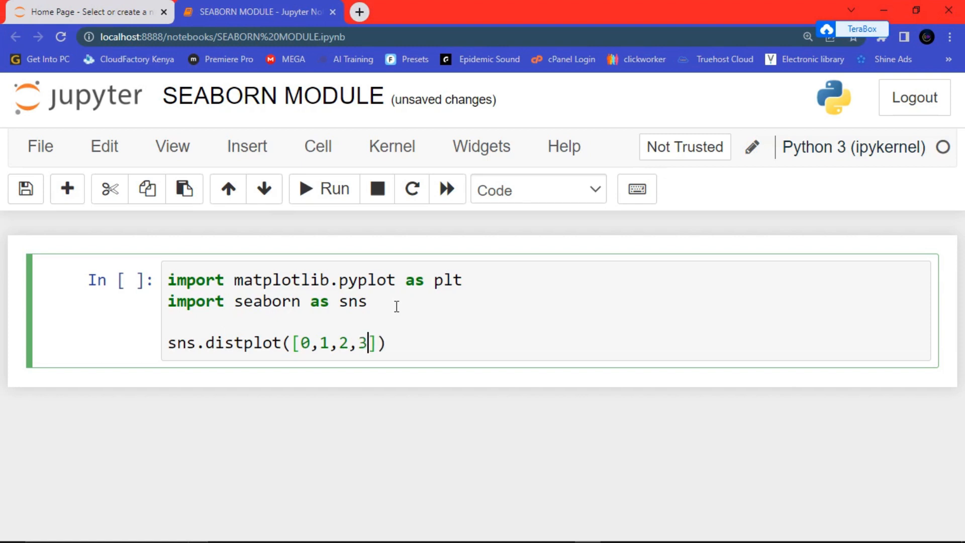
{"action": "type", "text": ",4,5,6"}
{"action": "type", "text": "plt.show()"}
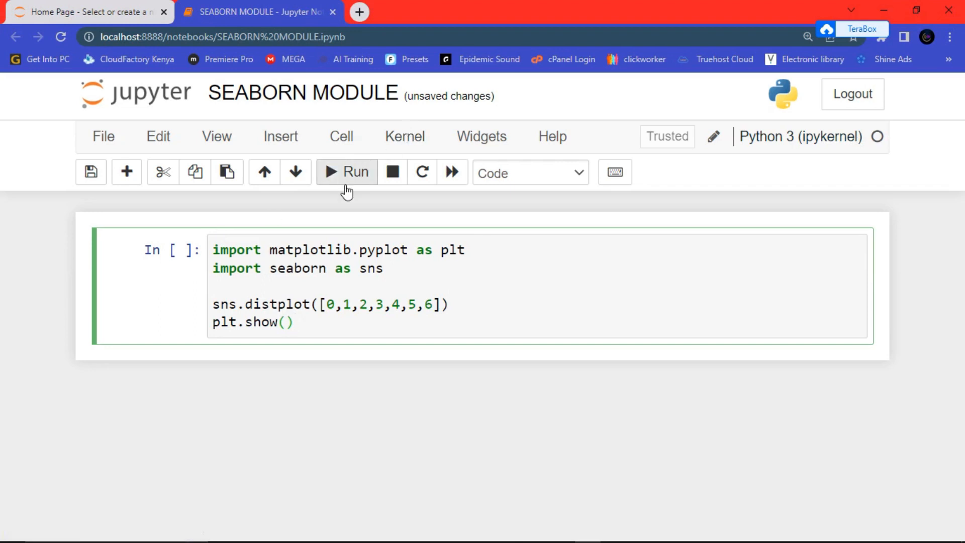
Run the cell, then scroll and zoom out to view the distplot output
{"action": "left_click", "coordinate": [347, 172]}
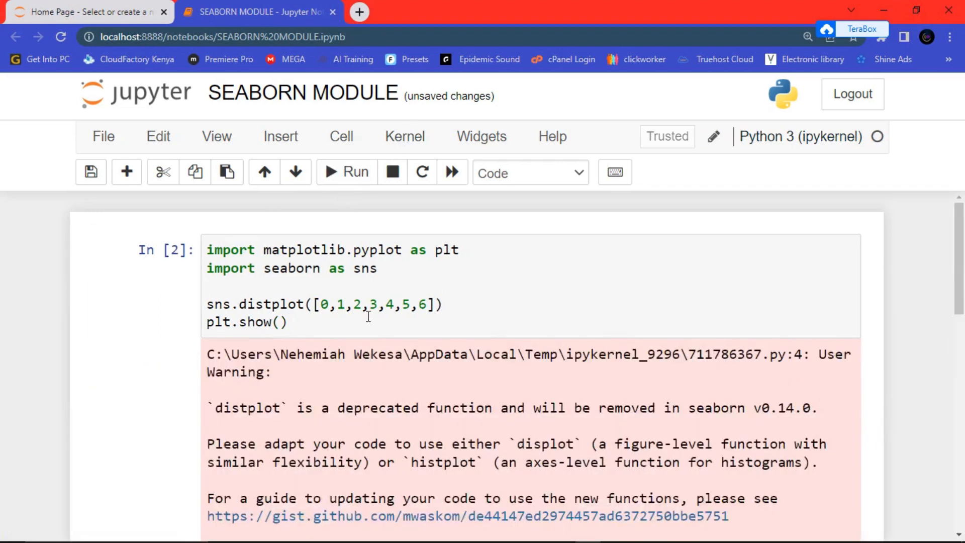
{"action": "scroll", "scroll_direction": "down", "scroll_amount": 3}
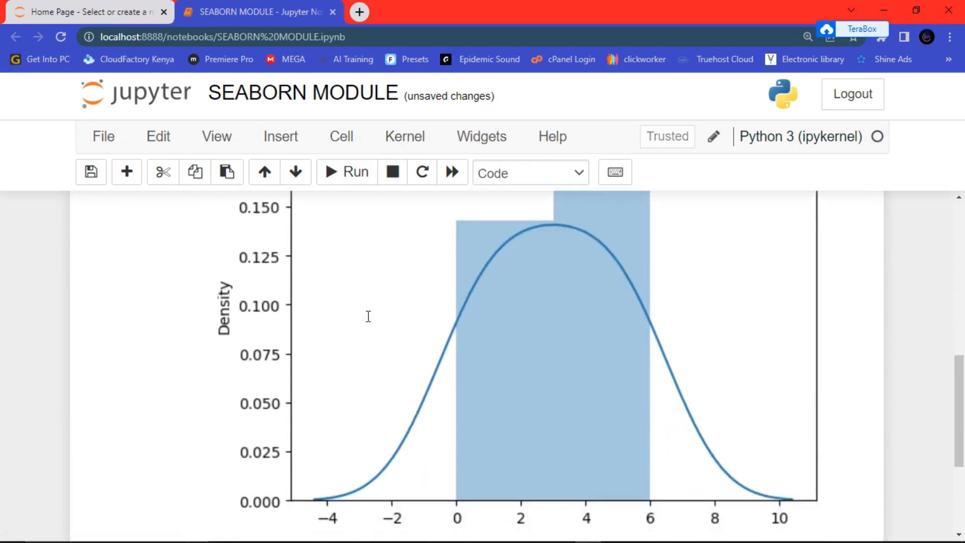
{"action": "key", "text": "ctrl+-"}
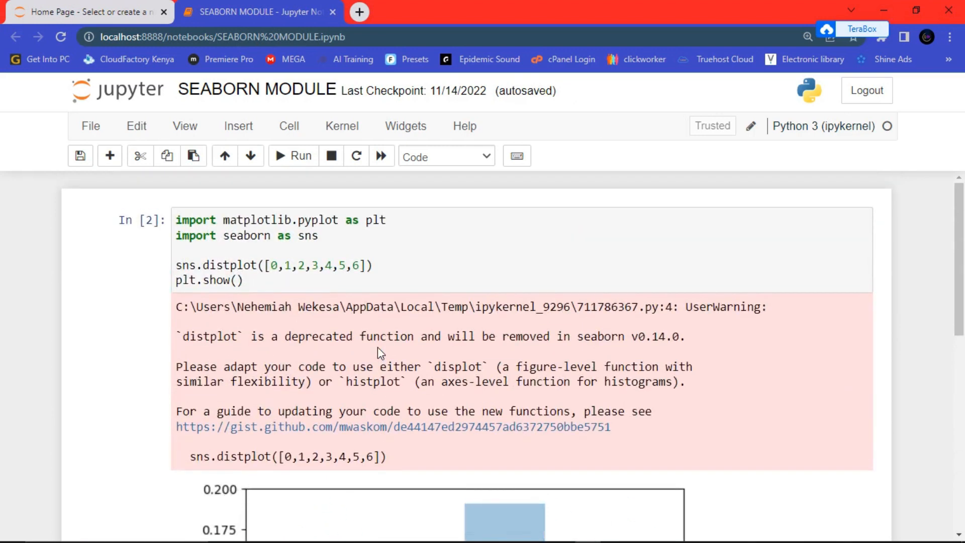
Copy the first cell's plotting code into the new empty cell
{"action": "left_click", "coordinate": [256, 280]}
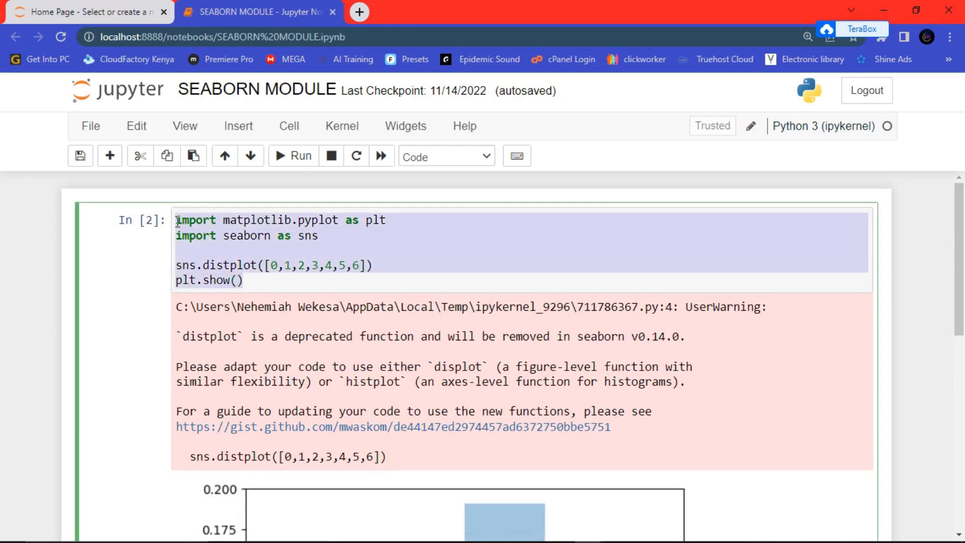
{"action": "scroll", "scroll_direction": "down", "scroll_amount": 3}
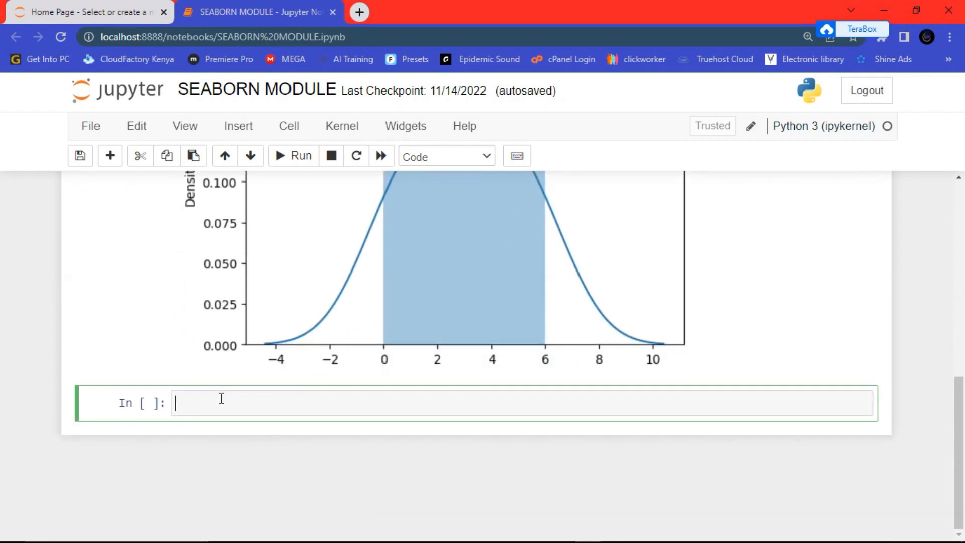
{"action": "type", "text": "import matplotlib.pyplot as plt"}
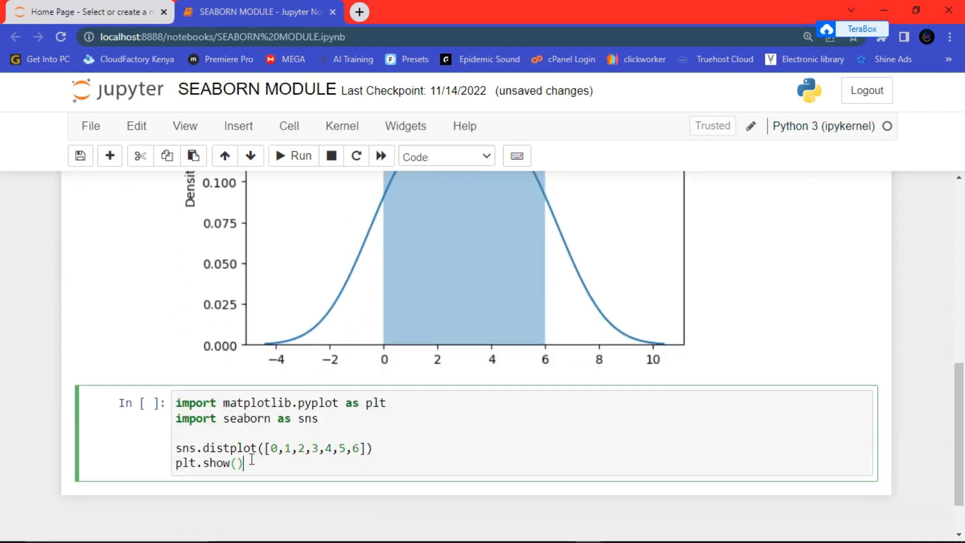
{"action": "scroll", "scroll_direction": "down", "scroll_amount": 3}
{"action": "type", "text": ", "}
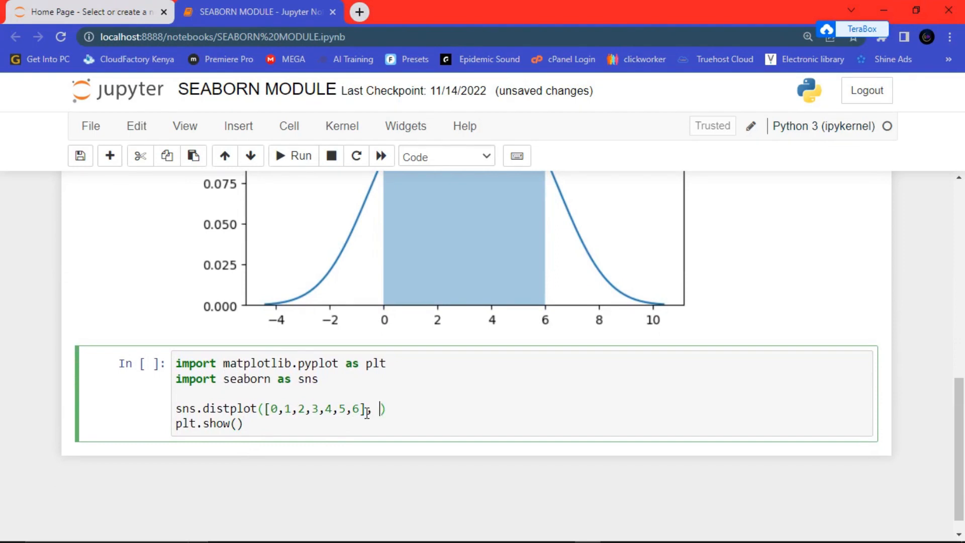
Add hist=False inside the new cell's distplot call
{"action": "type", "text": "h"}
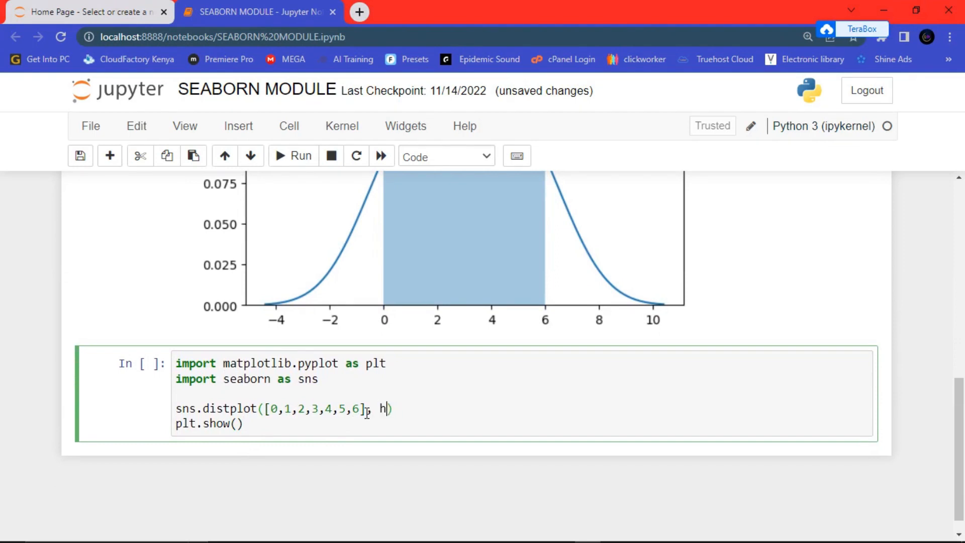
{"action": "type", "text": "ist"}
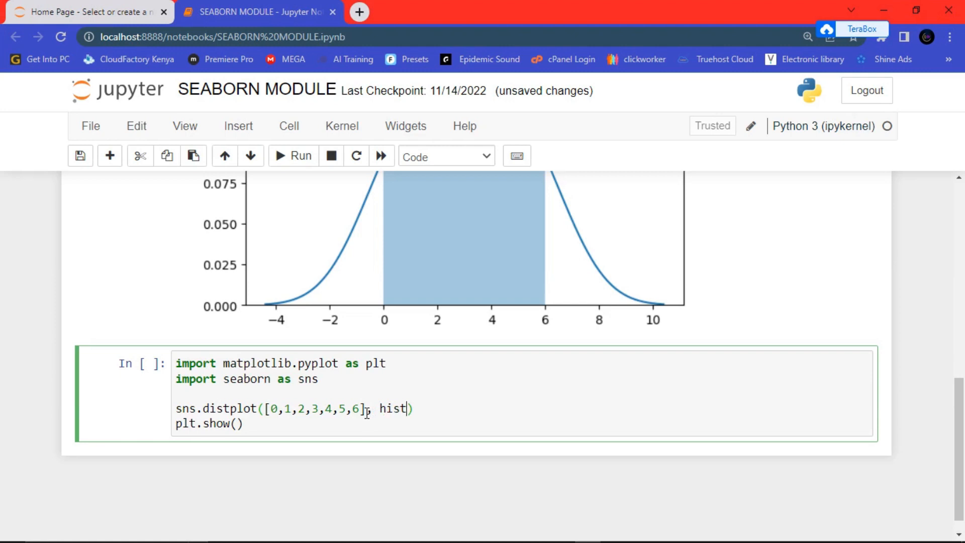
{"action": "type", "text": "="}
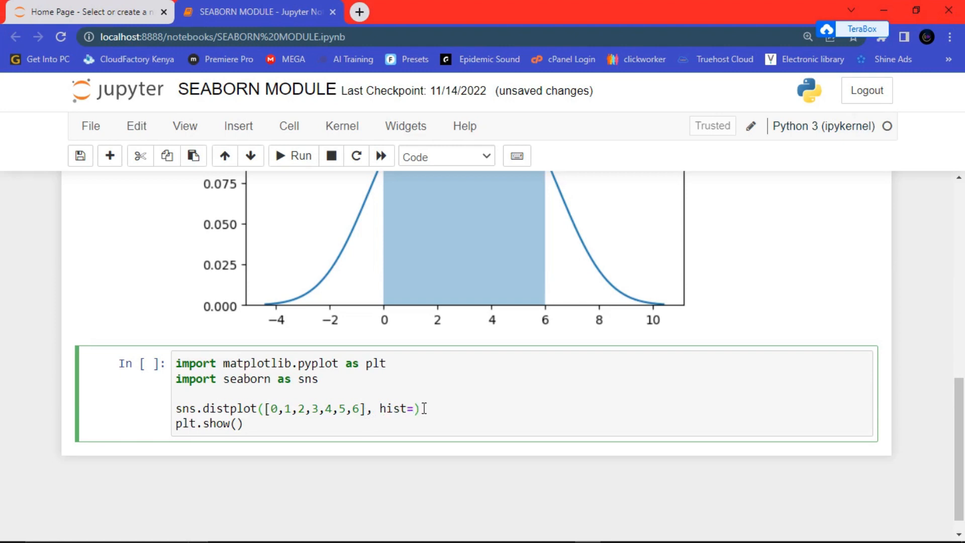
{"action": "type", "text": "Fa"}
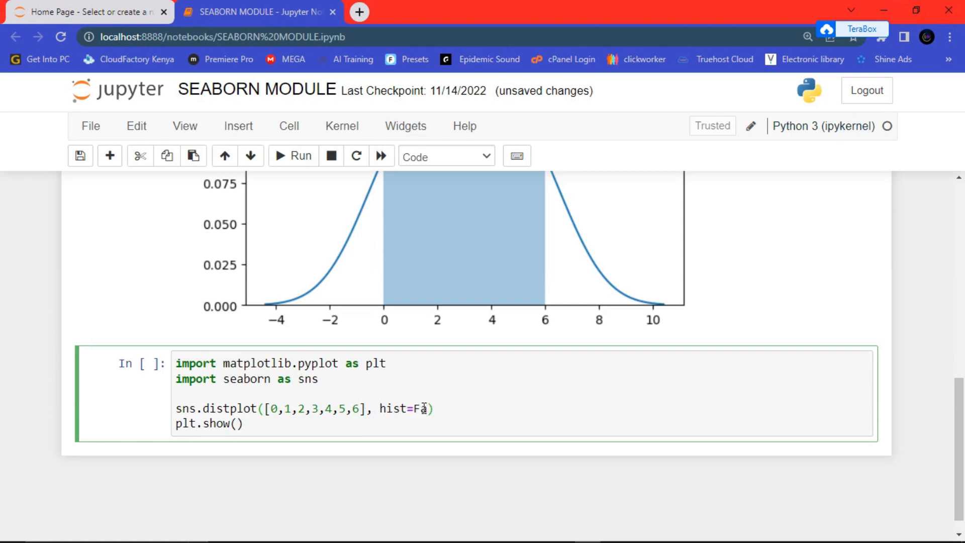
{"action": "type", "text": "alse"}
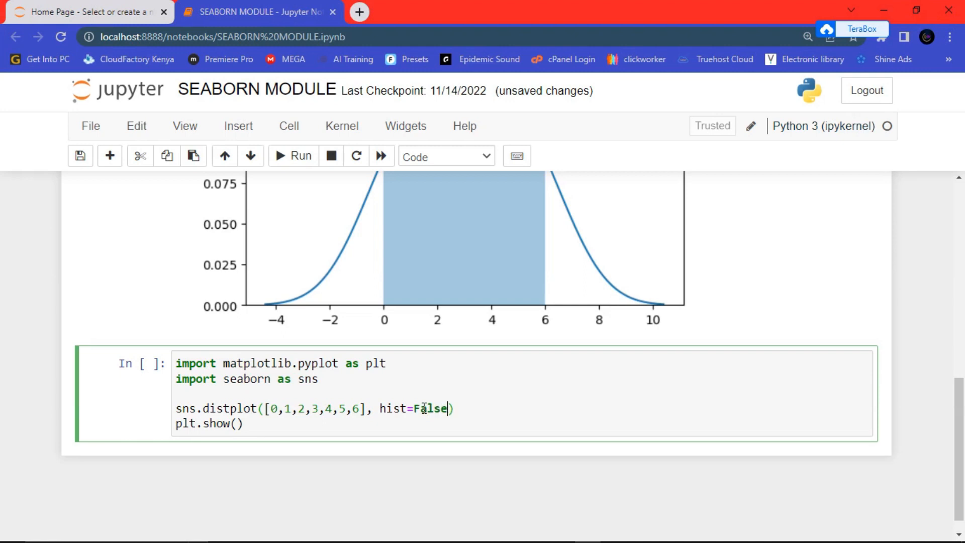
Run the hist=False cell and scroll down to the density-only plot
{"action": "left_click", "coordinate": [293, 156]}
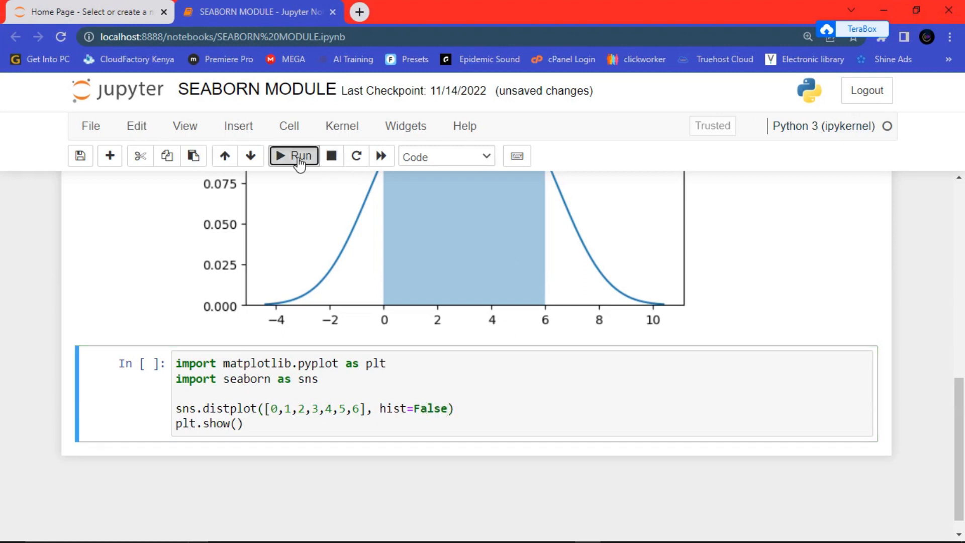
{"action": "left_click", "coordinate": [293, 155]}
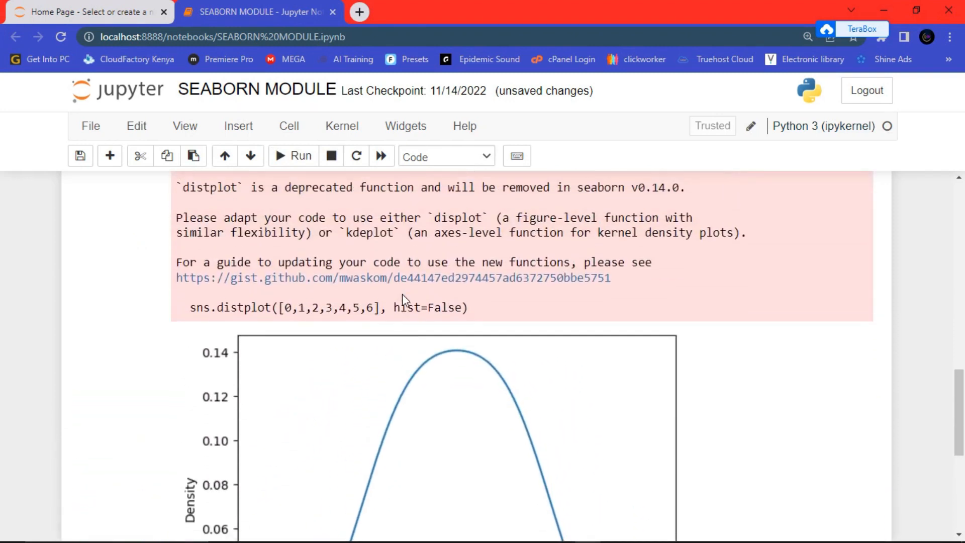
{"action": "scroll", "scroll_direction": "down", "scroll_amount": 3}
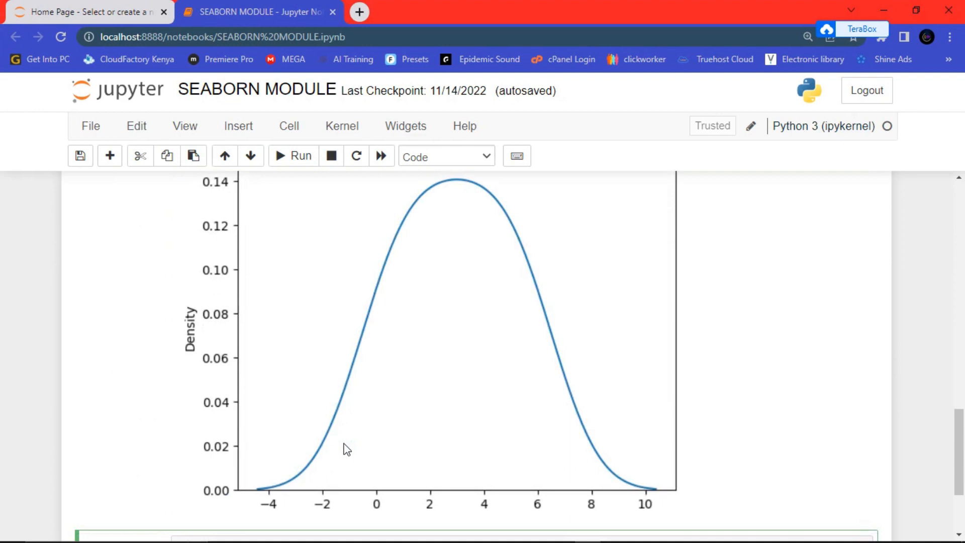
{"action": "scroll", "scroll_direction": "down", "scroll_amount": 3}
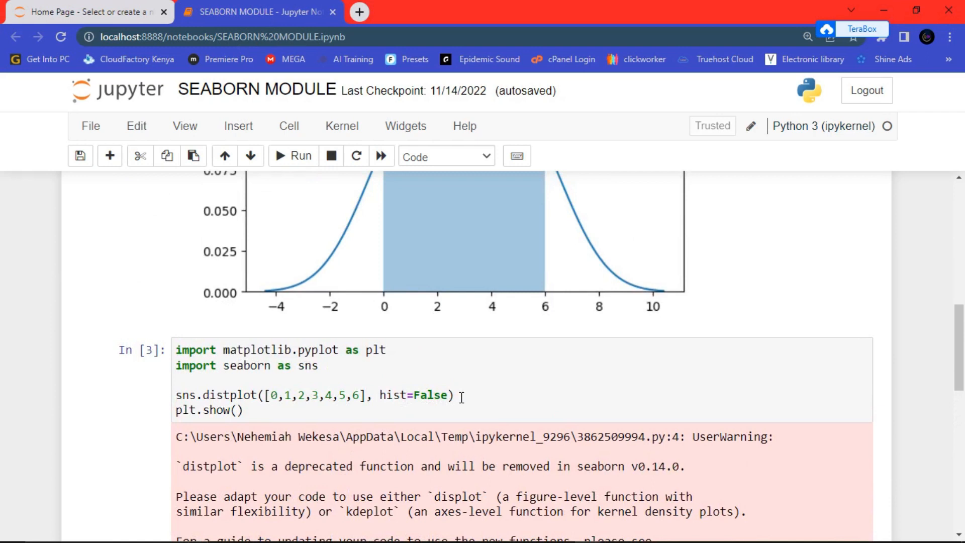
{"action": "scroll", "scroll_direction": "down", "scroll_amount": 3}
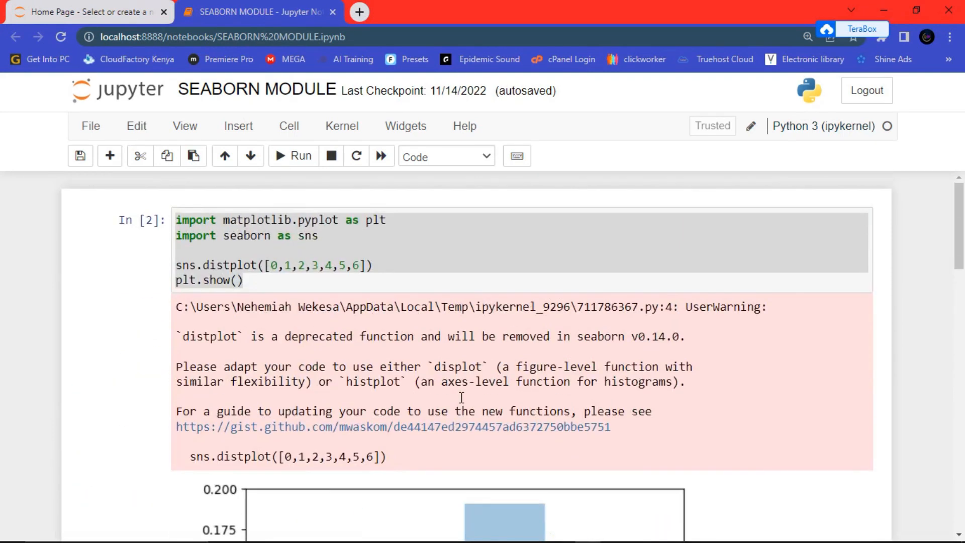
{"action": "mouse_move", "coordinate": [461, 403]}
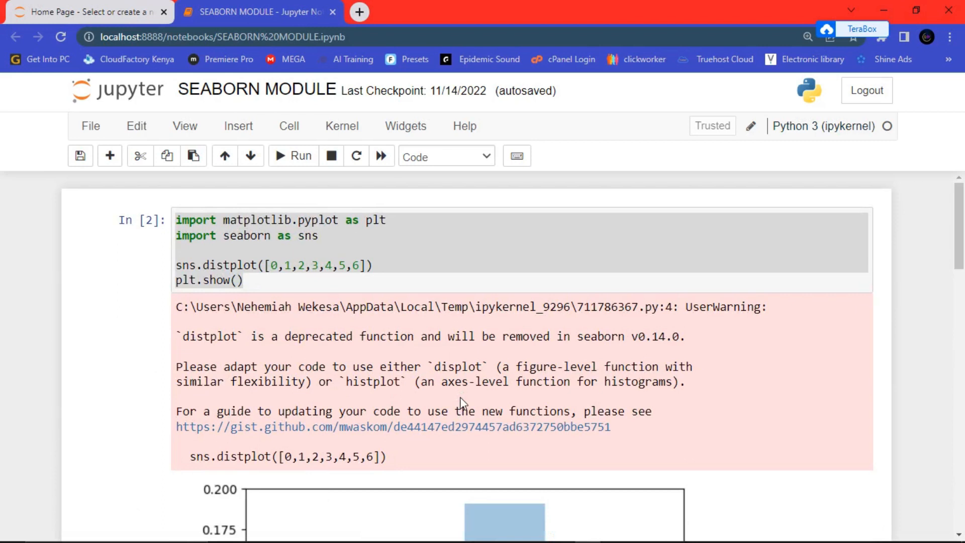
{"action": "scroll", "scroll_direction": "down", "scroll_amount": 3}
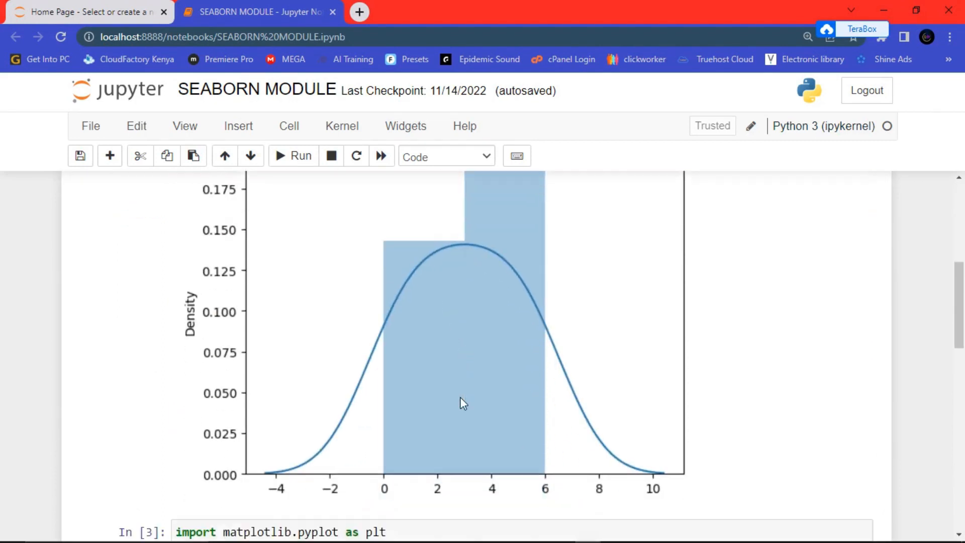